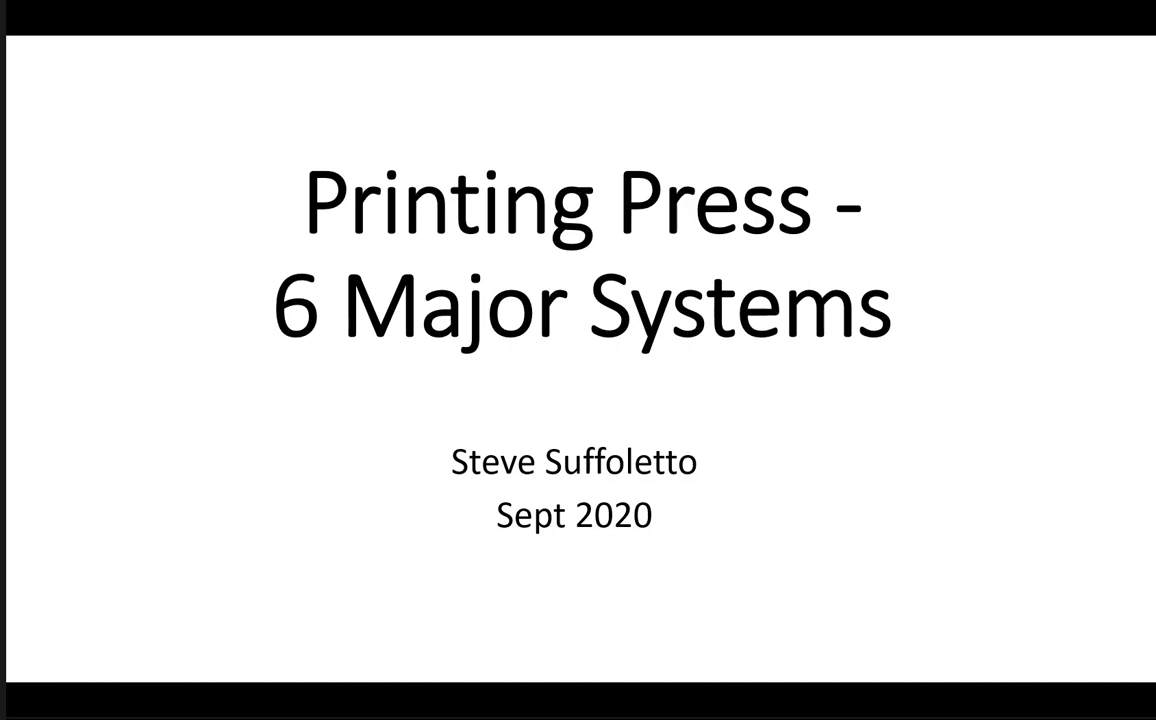
Advance from the title slide and reveal the Purpose bullets through the offset principle.
{"action": "key", "text": "Right"}
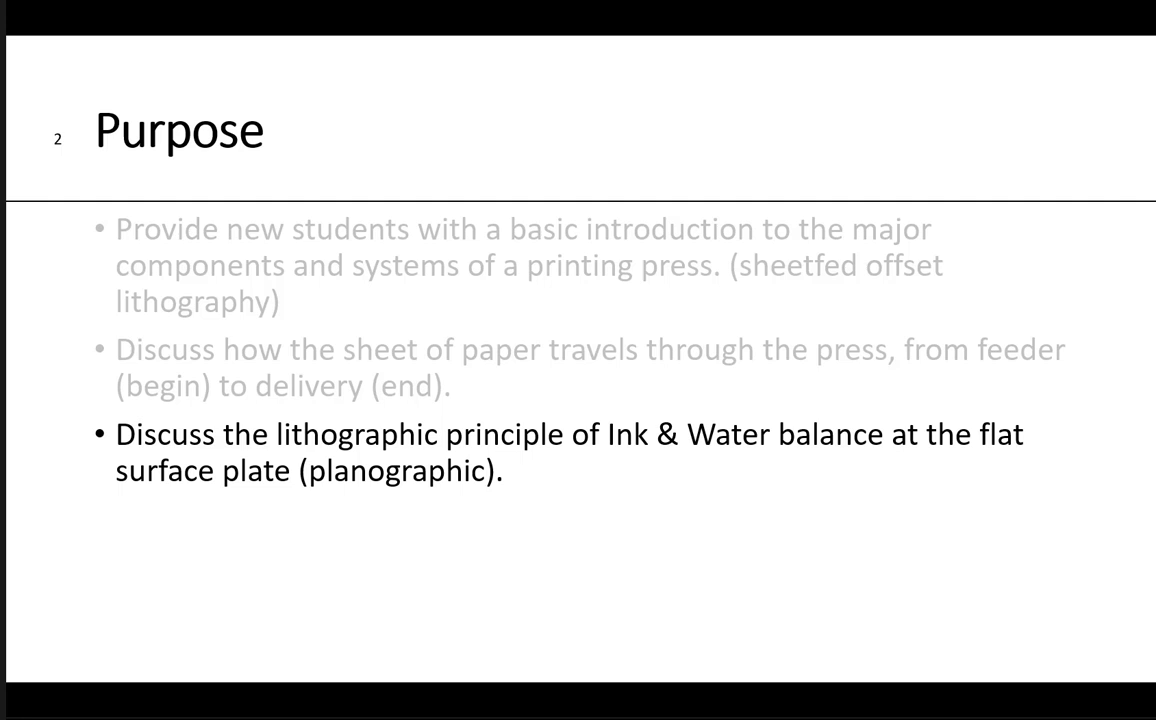
{"action": "key", "text": "right"}
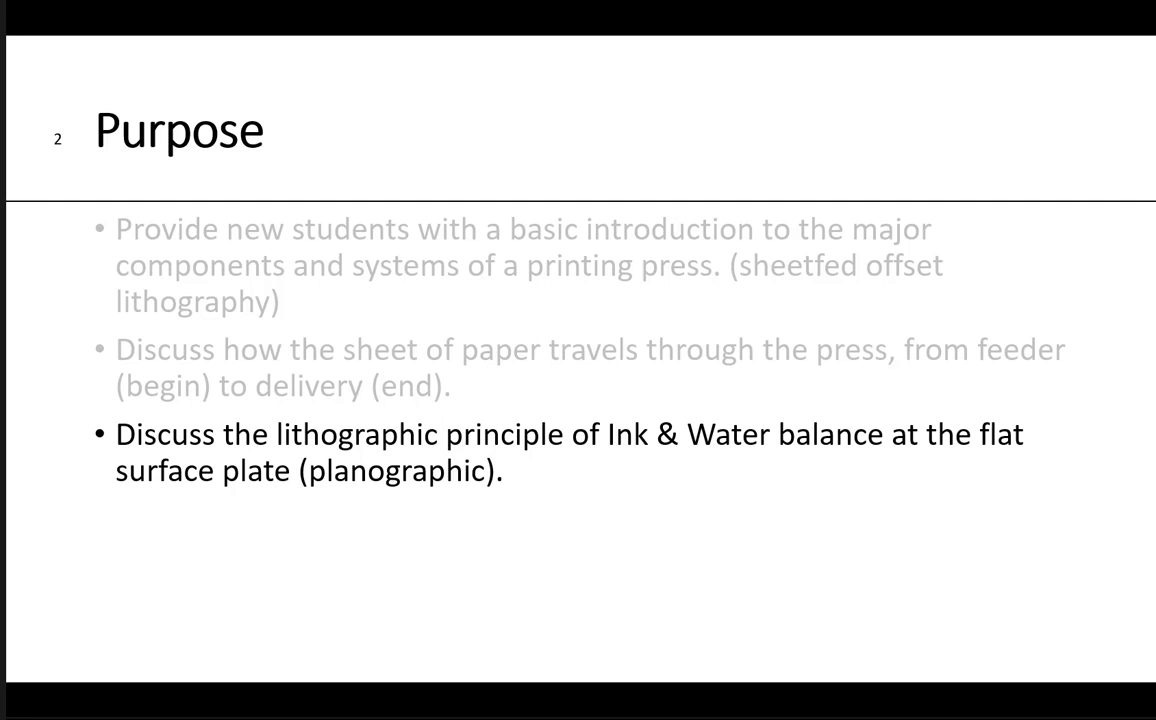
{"action": "key", "text": "right"}
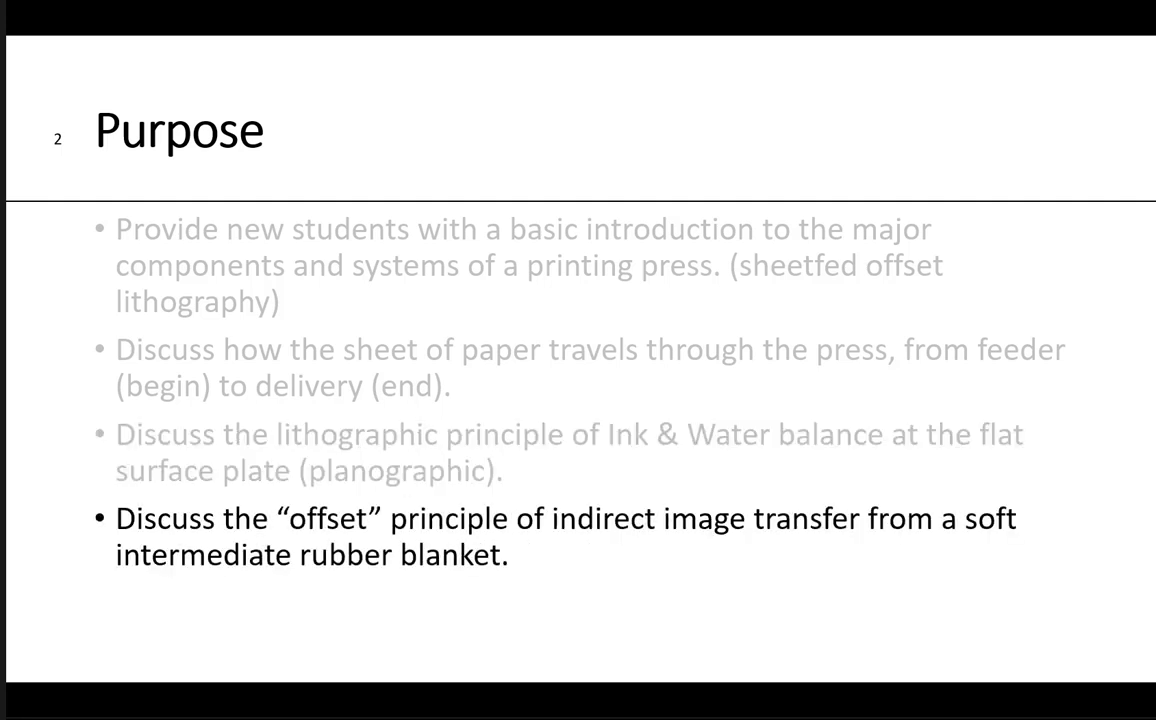
{"action": "key", "text": "right"}
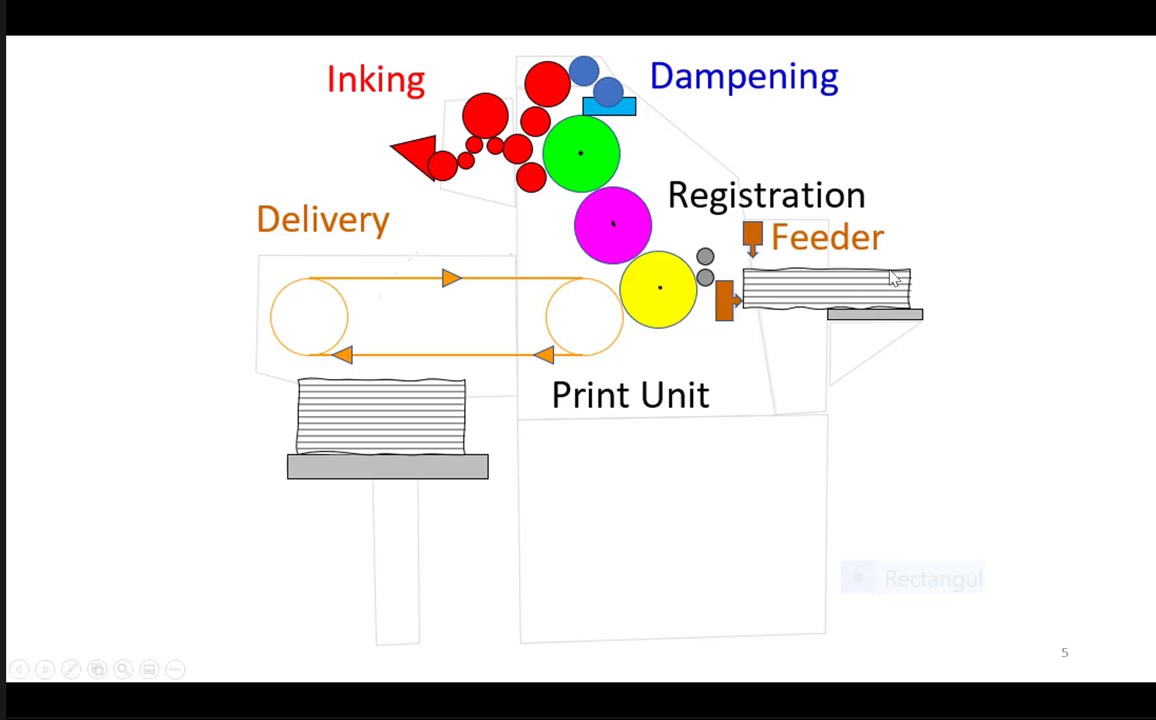
{"action": "mouse_move", "coordinate": [760, 162]}
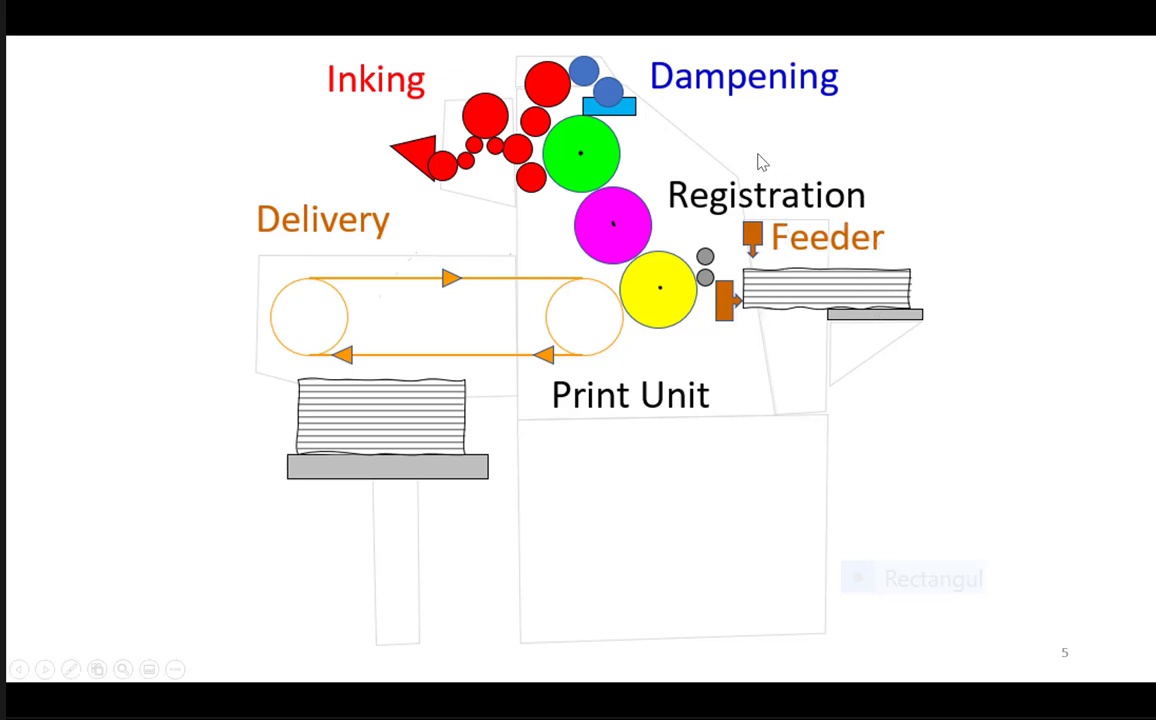
{"action": "mouse_move", "coordinate": [718, 184]}
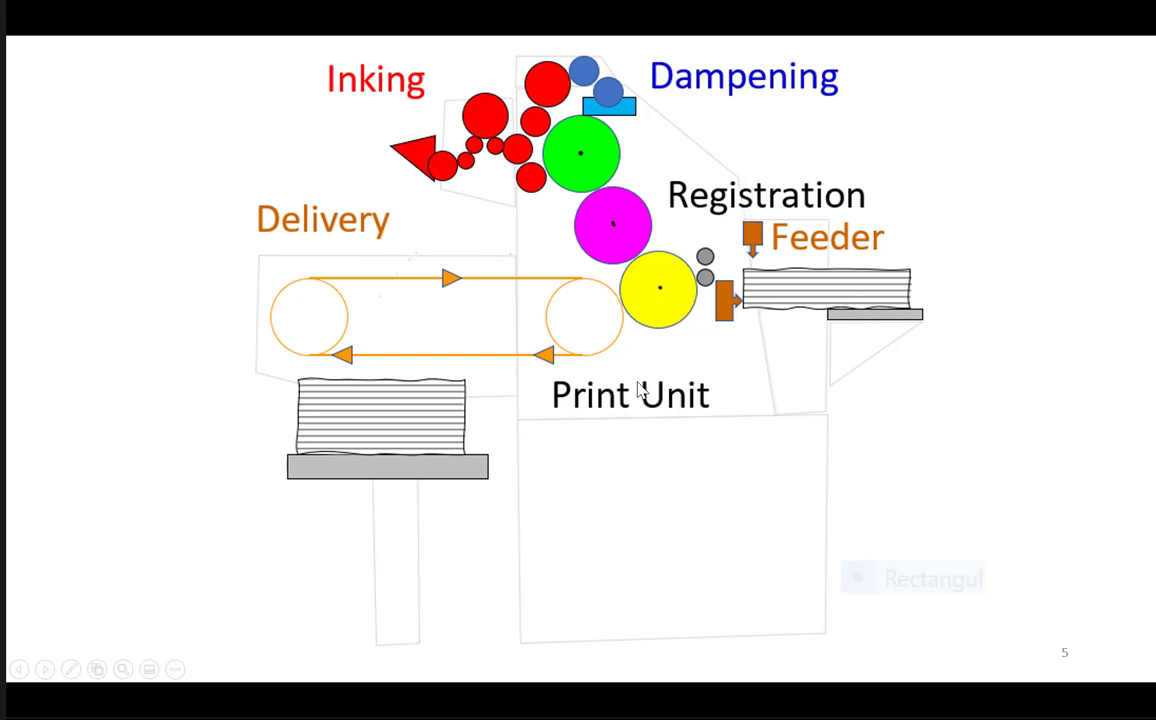
{"action": "mouse_move", "coordinate": [764, 52]}
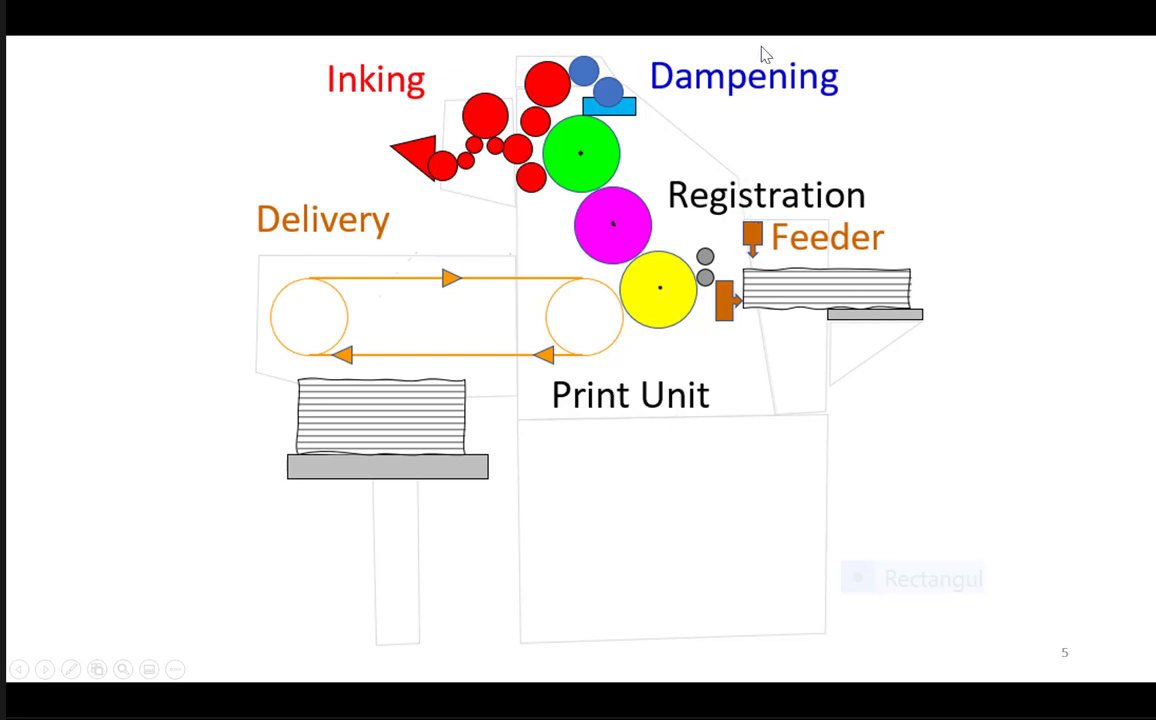
{"action": "mouse_move", "coordinate": [364, 68]}
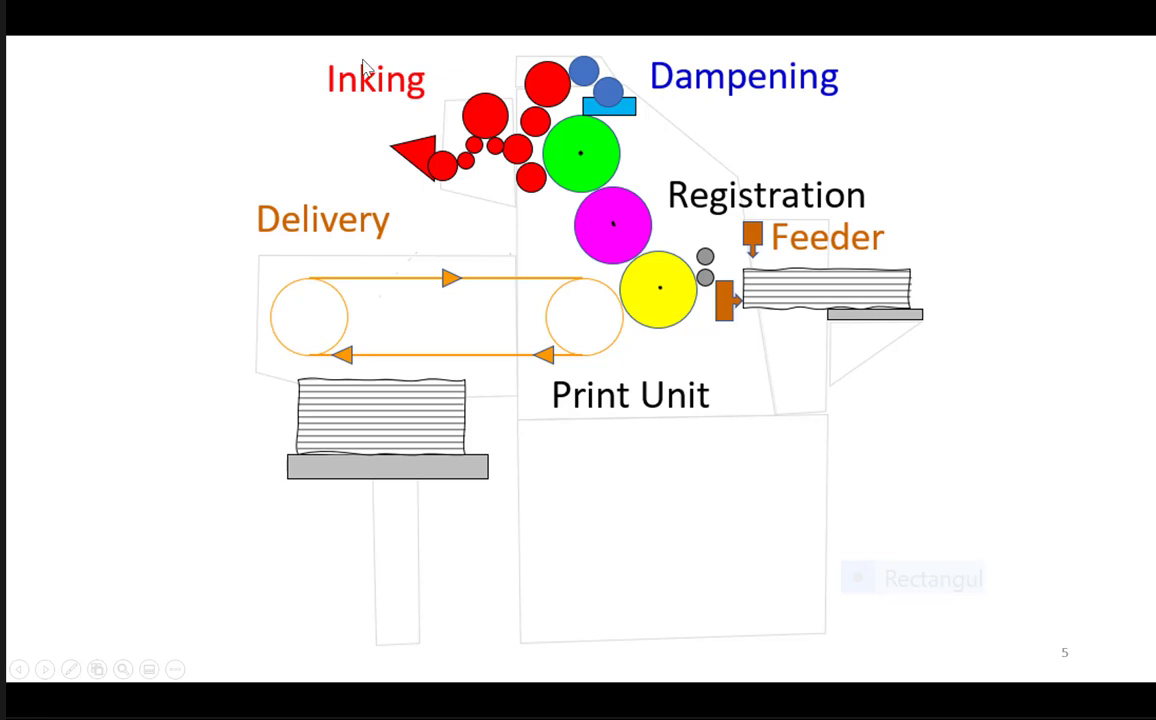
{"action": "mouse_move", "coordinate": [350, 96]}
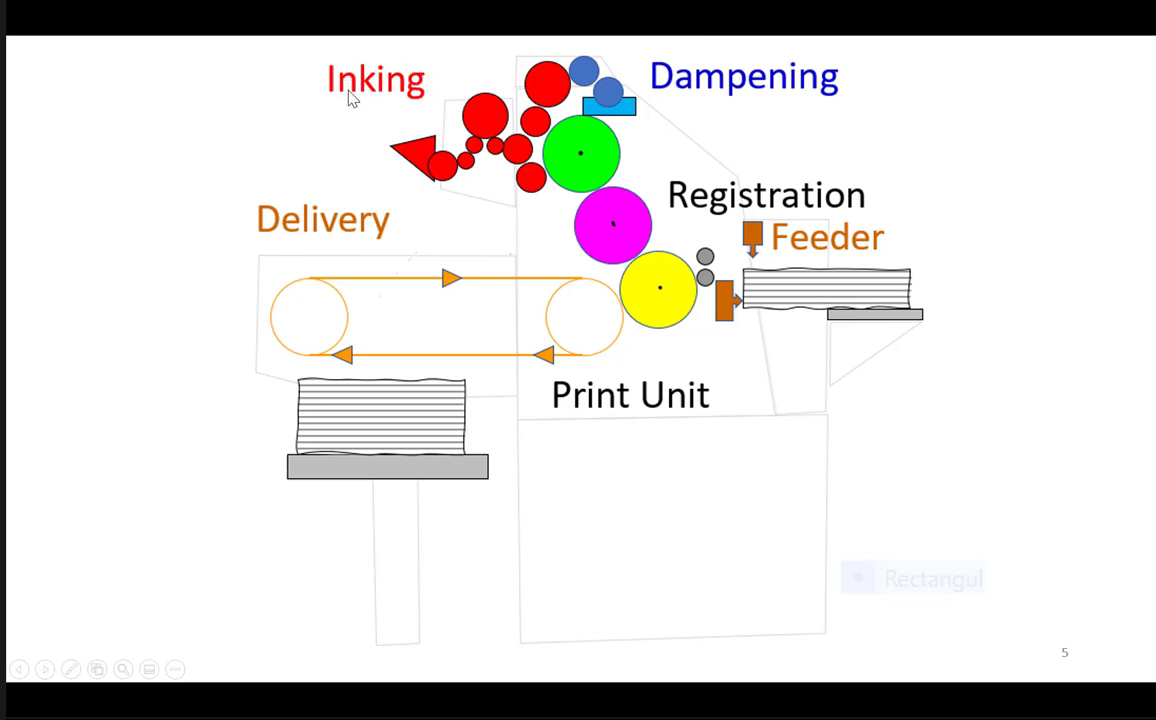
{"action": "mouse_move", "coordinate": [276, 254]}
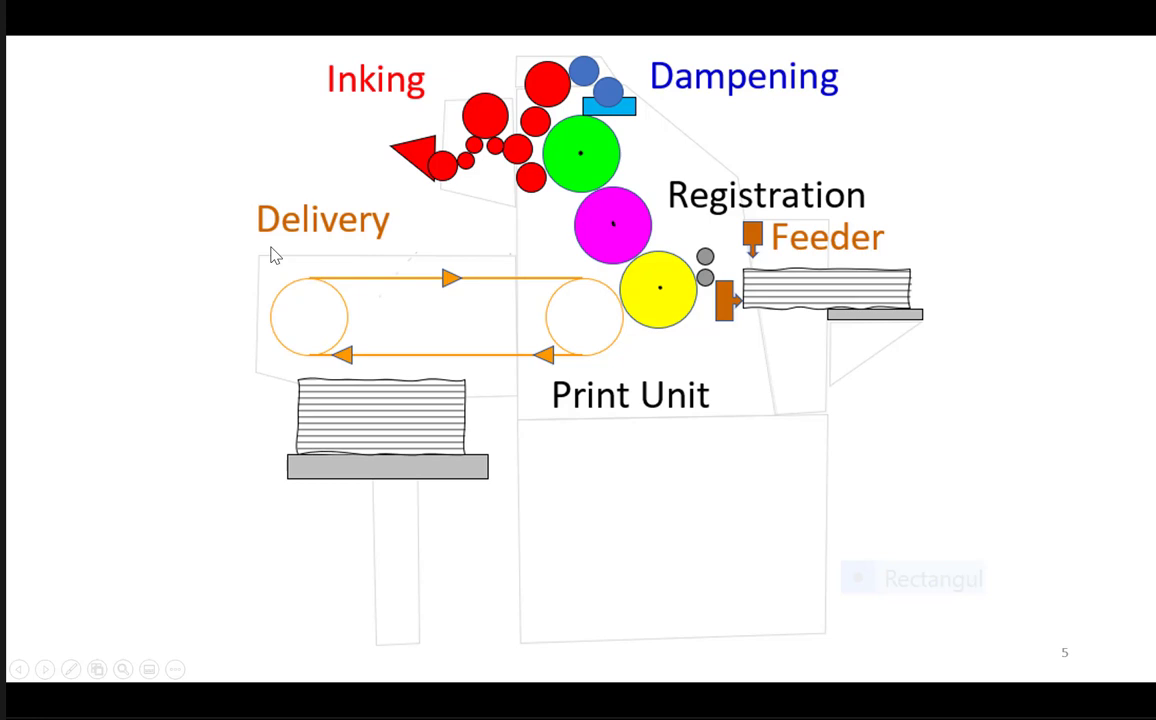
{"action": "mouse_move", "coordinate": [170, 216]}
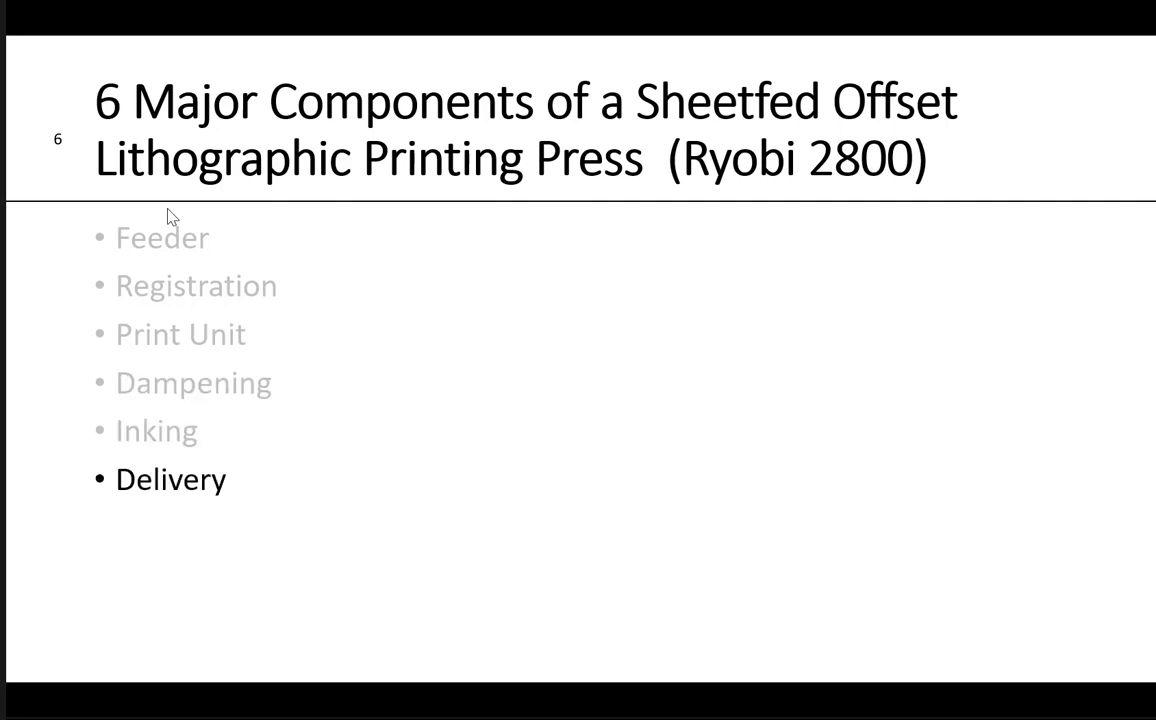
Advance past the major components list to the Feeder slide.
{"action": "key", "text": "right"}
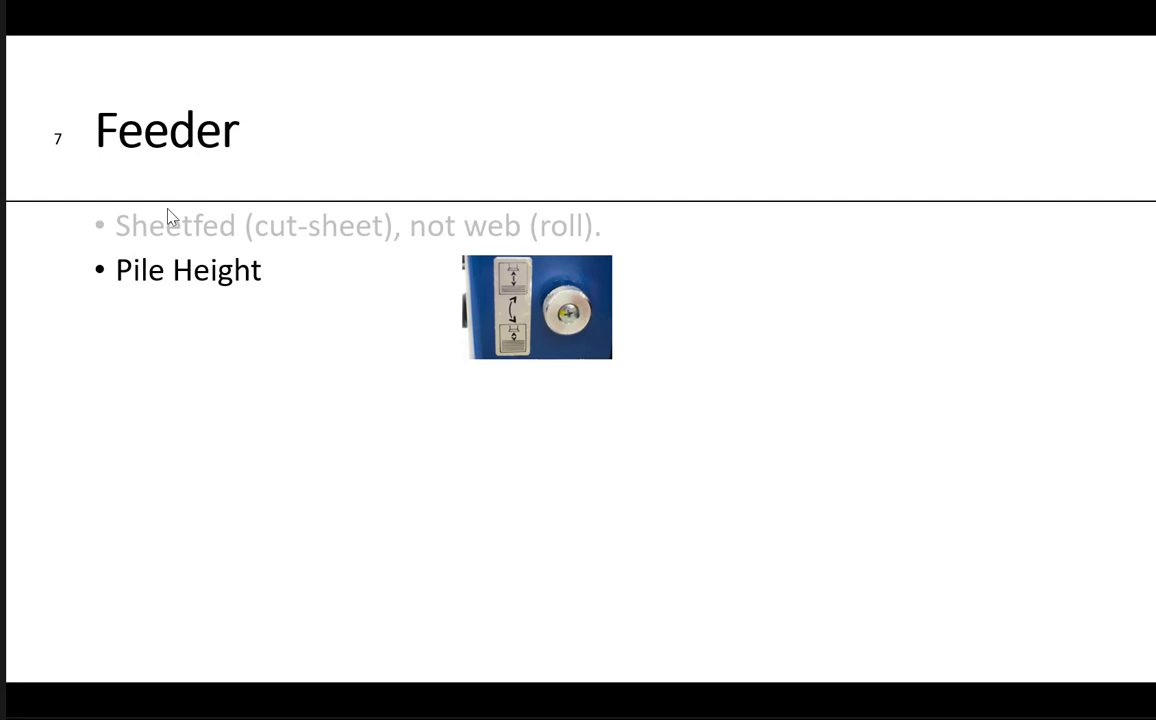
Reveal the next Feeder point on sheetfed versus web feeding and pile height.
{"action": "key", "text": "right"}
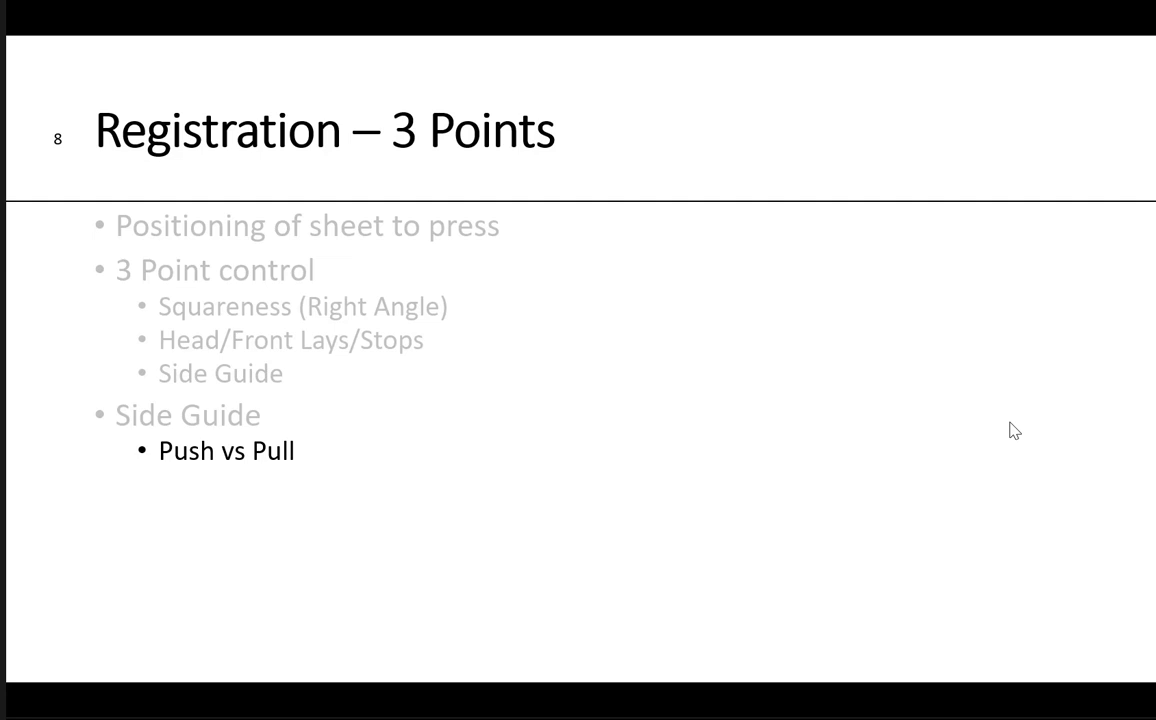
Reveal the last registration point and advance to the Press Running Speeds slide.
{"action": "key", "text": "right"}
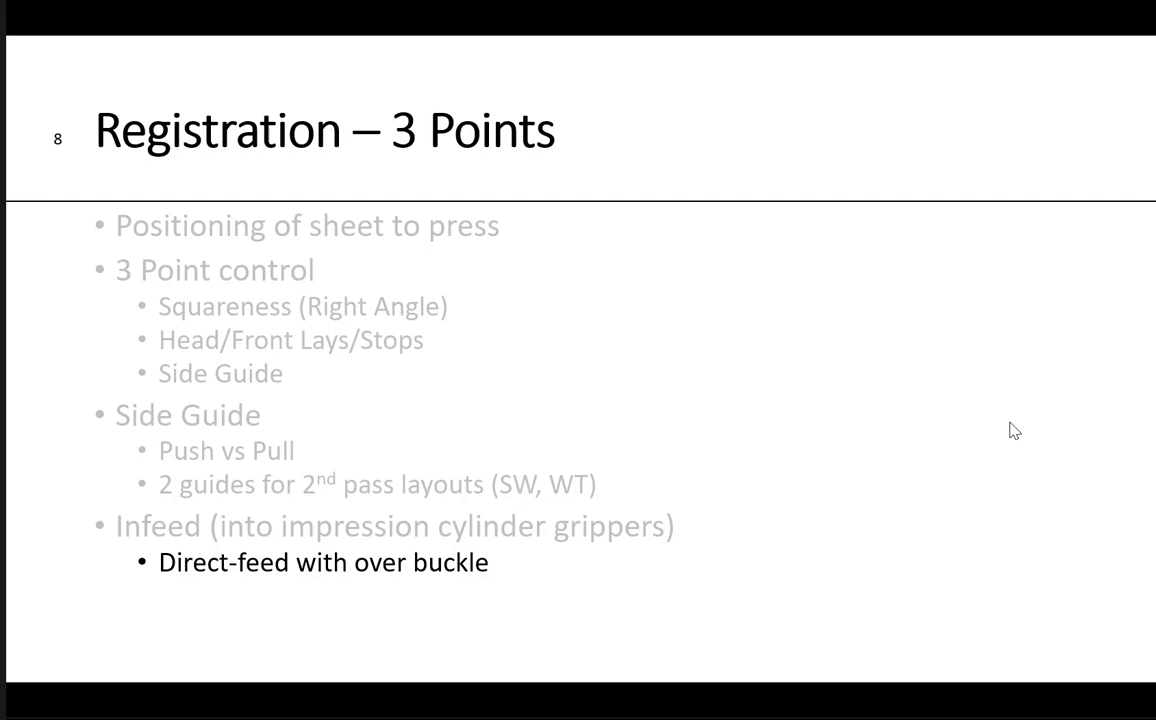
{"action": "key", "text": "right"}
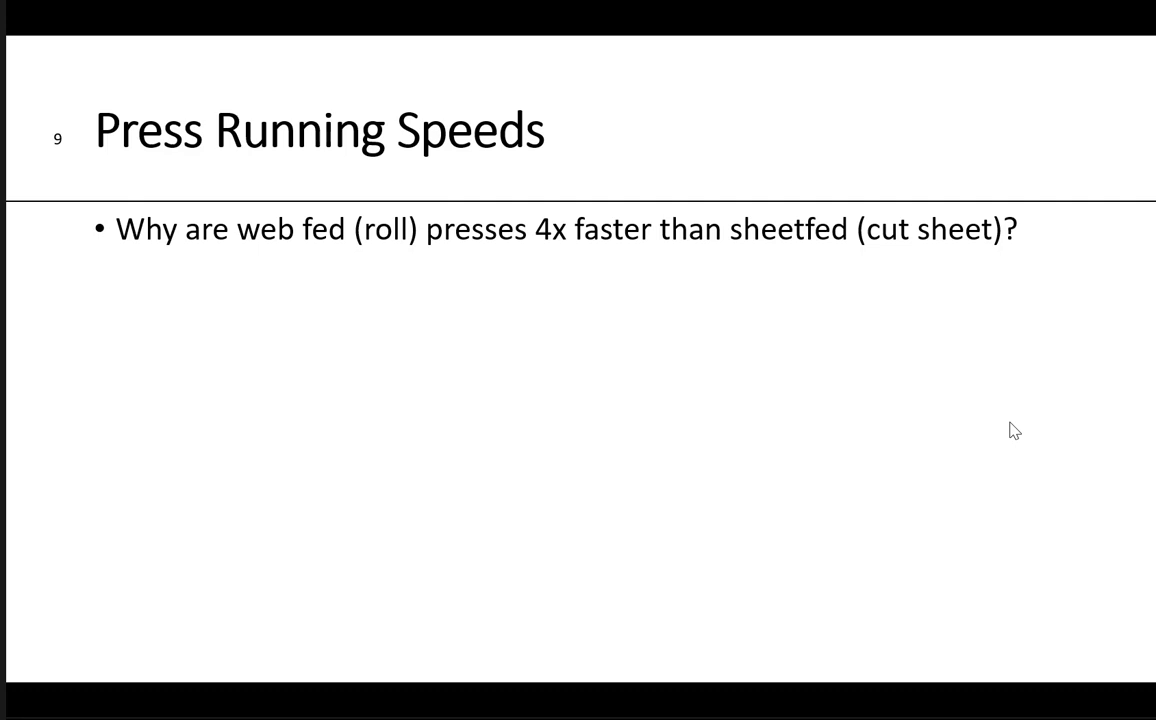
Reveal the remaining running speeds point and advance to the Print Unit slide.
{"action": "key", "text": "Right"}
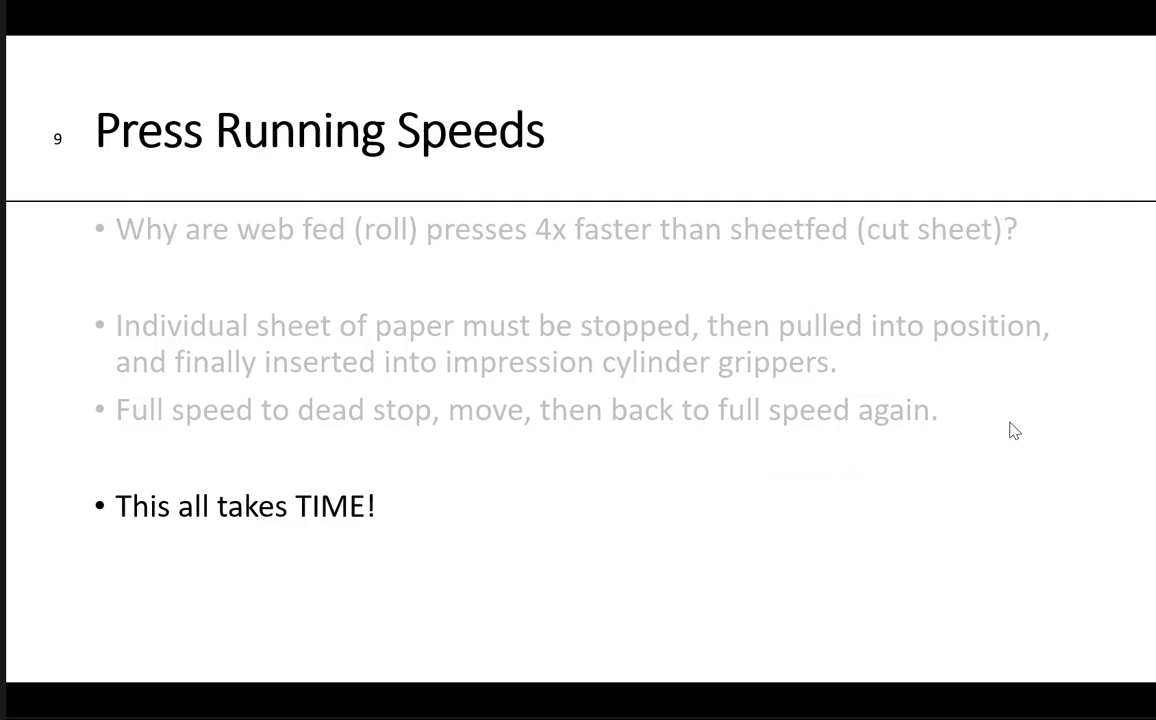
{"action": "key", "text": "right"}
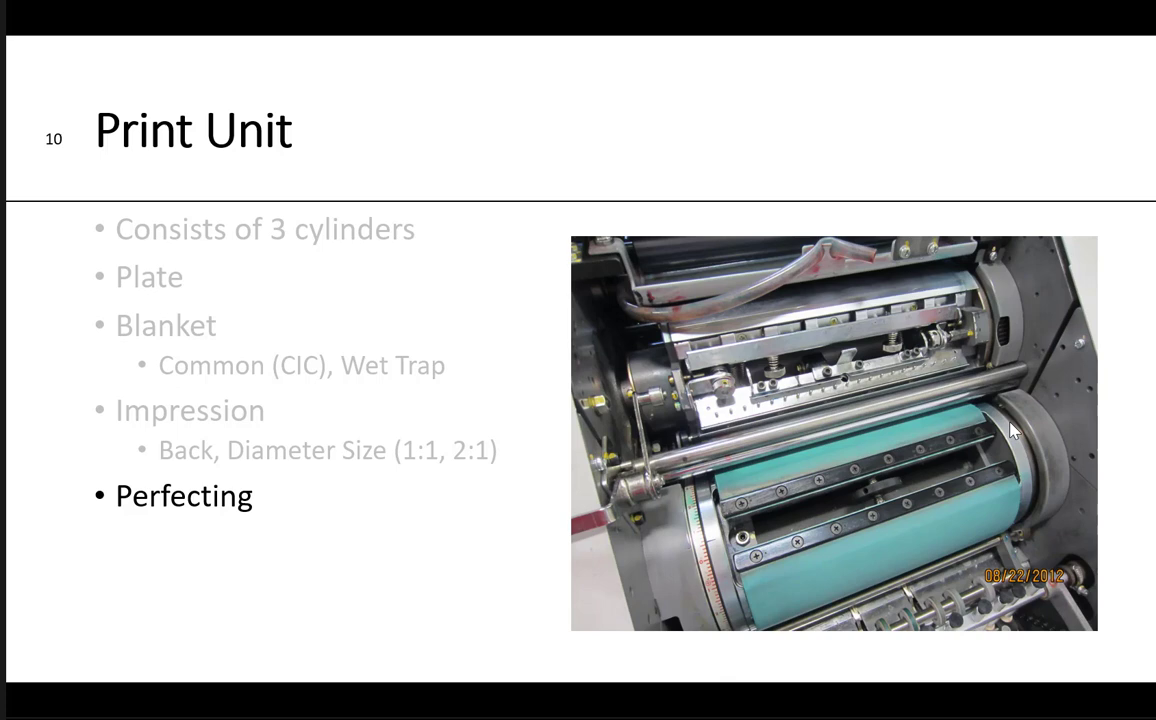
Reveal the Convertible perfecting sub-point and advance to the Dampener slide.
{"action": "key", "text": "right"}
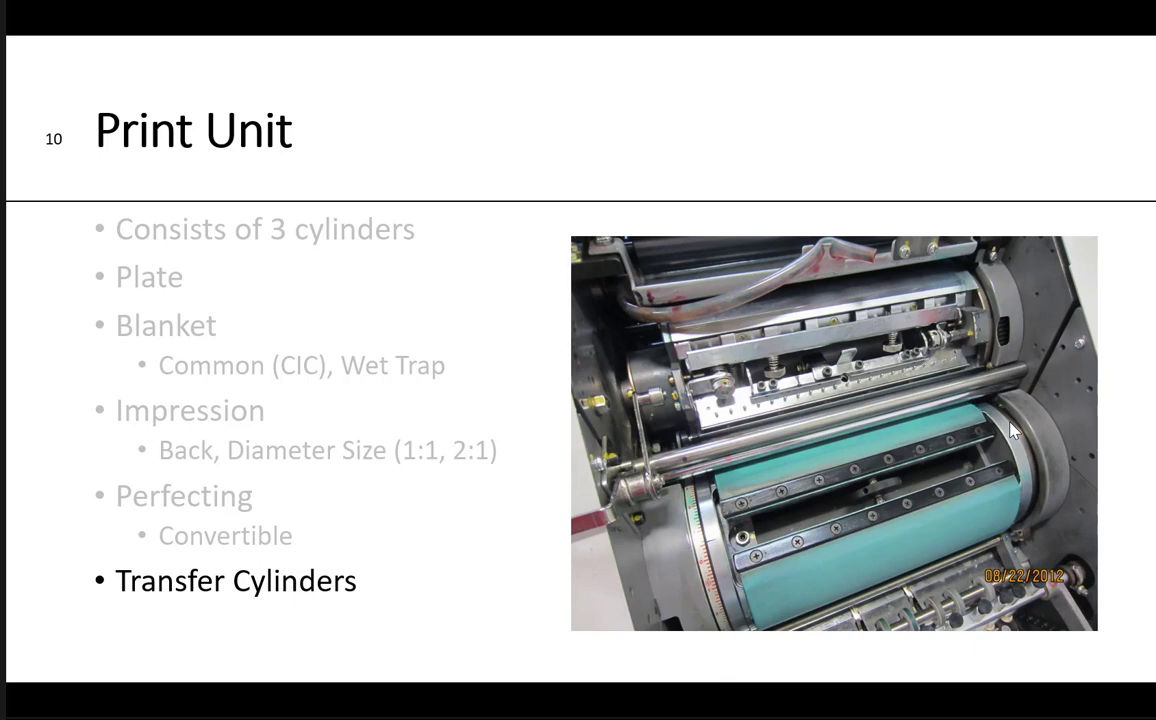
{"action": "key", "text": "right"}
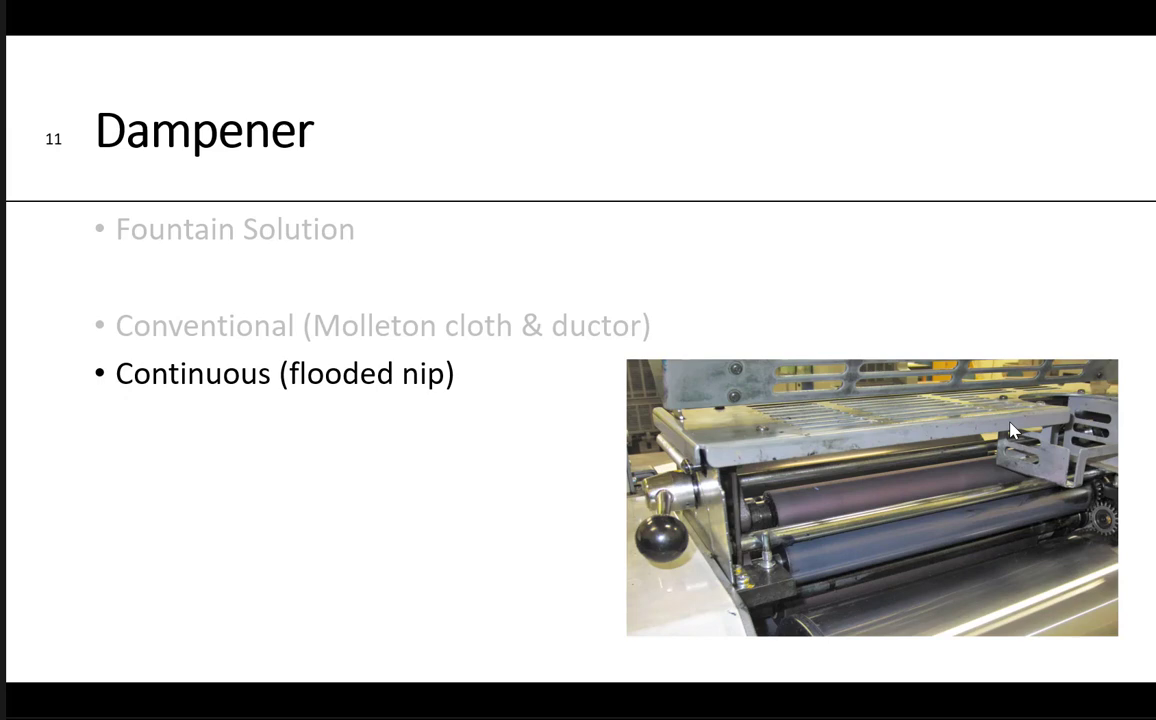
Reveal the dampener manufacturers point and advance to the Inking slide.
{"action": "key", "text": "right"}
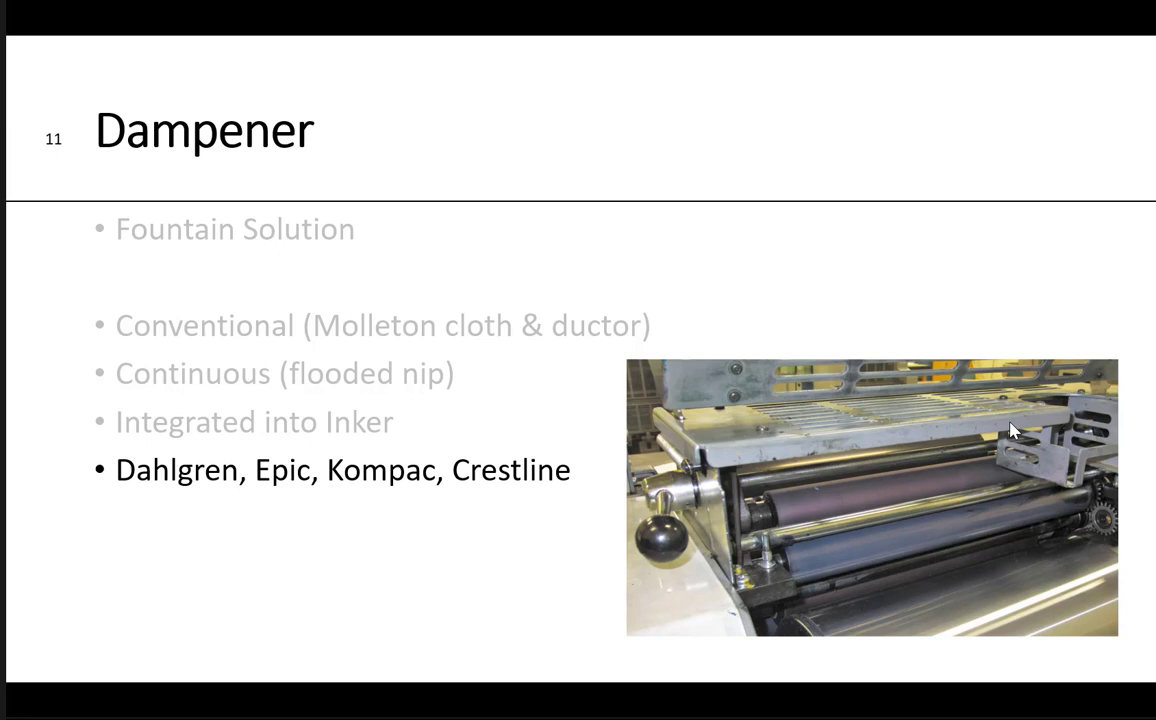
{"action": "key", "text": "right"}
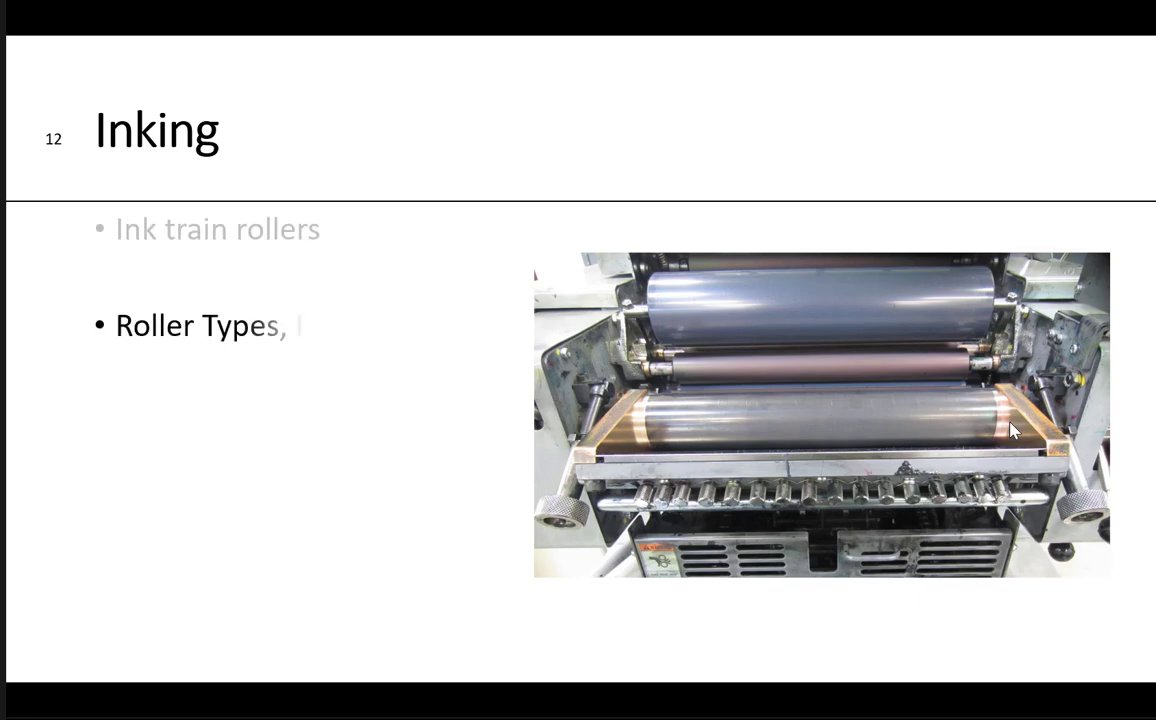
Reveal the ISO 2846 ink film point and advance to the Delivery slide.
{"action": "type", "text": "Purpose, Size"}
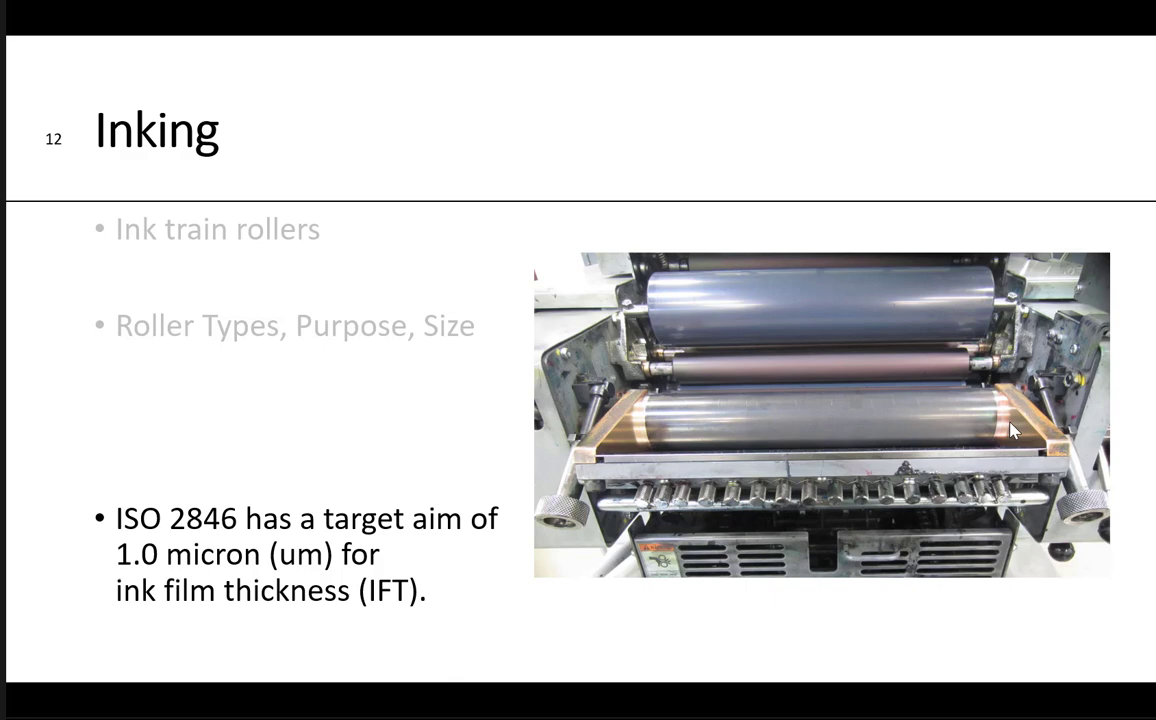
{"action": "key", "text": "Right"}
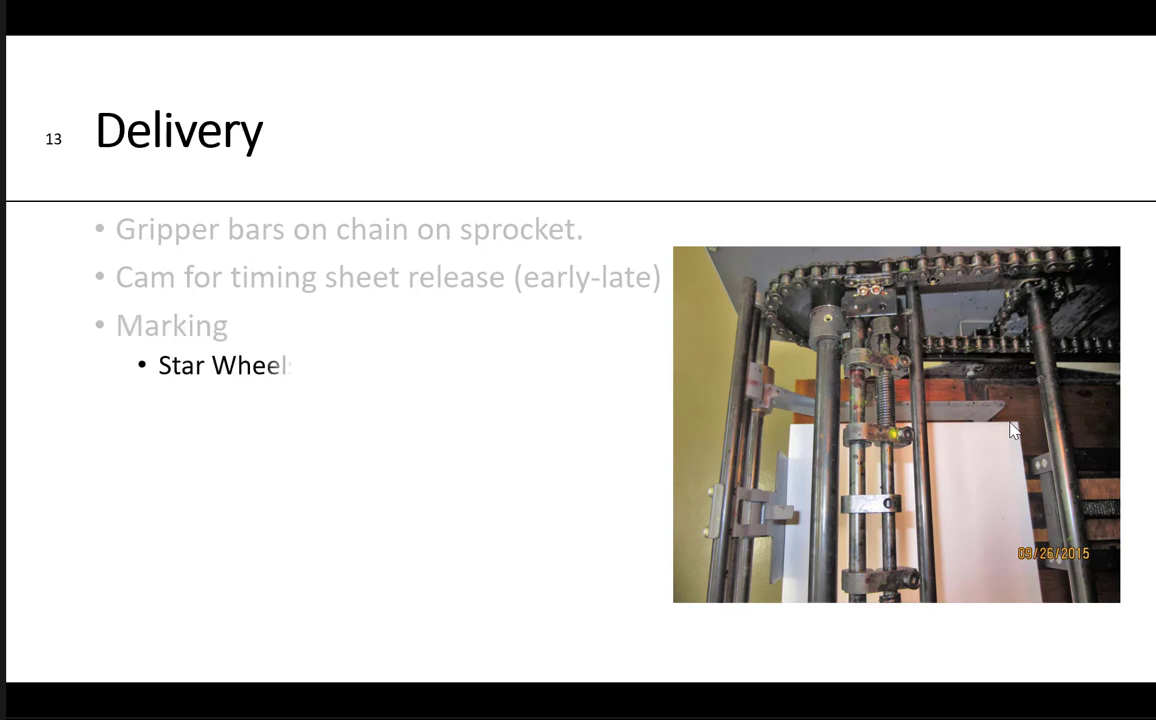
Reveal the Delivery points through Drier and advance to the Make-Ready slide.
{"action": "type", "text": "s"}
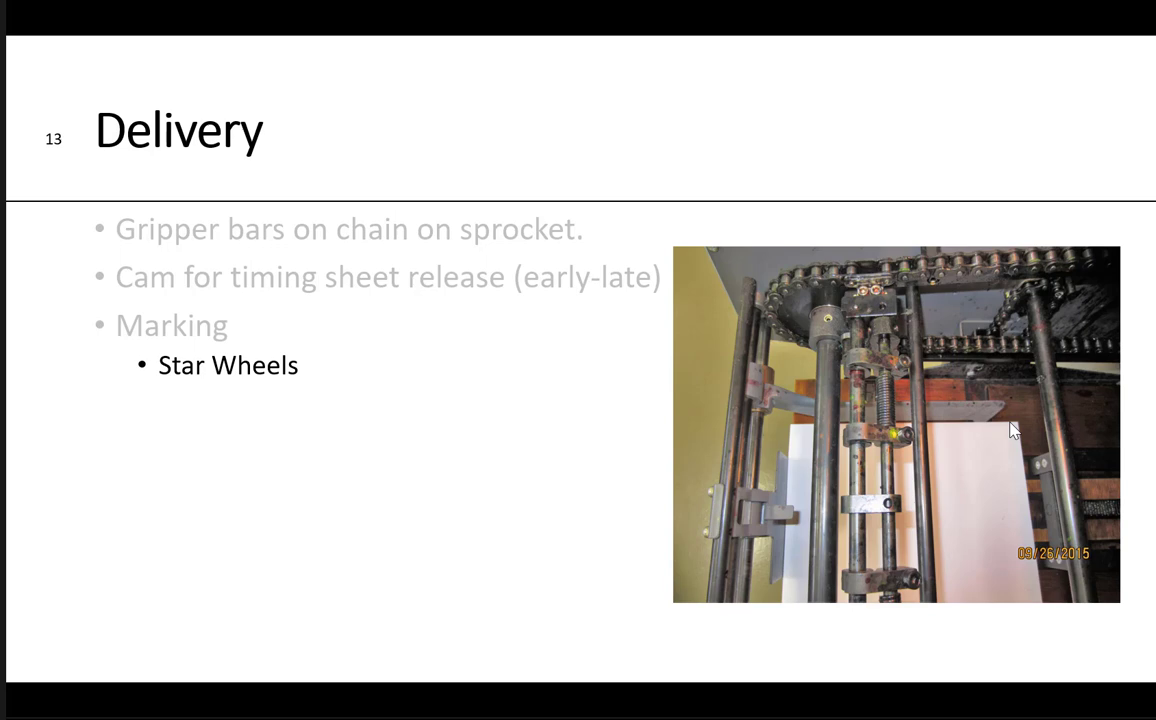
{"action": "type", "text": "Super Blue"}
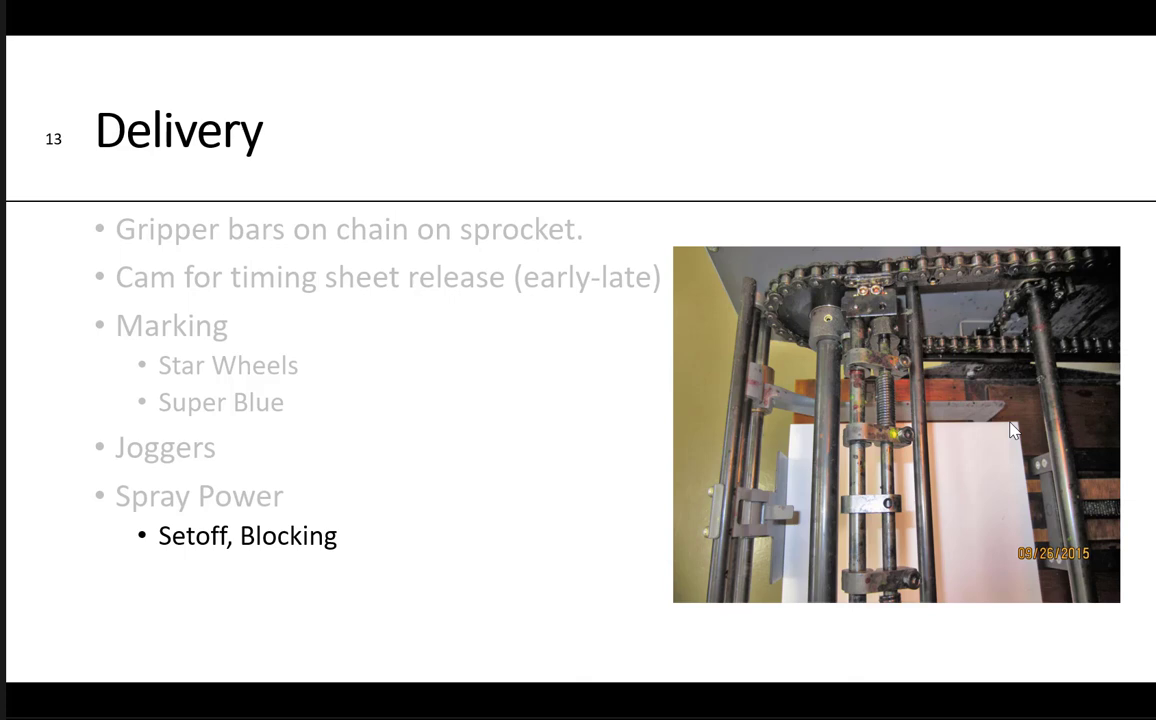
{"action": "key", "text": "right"}
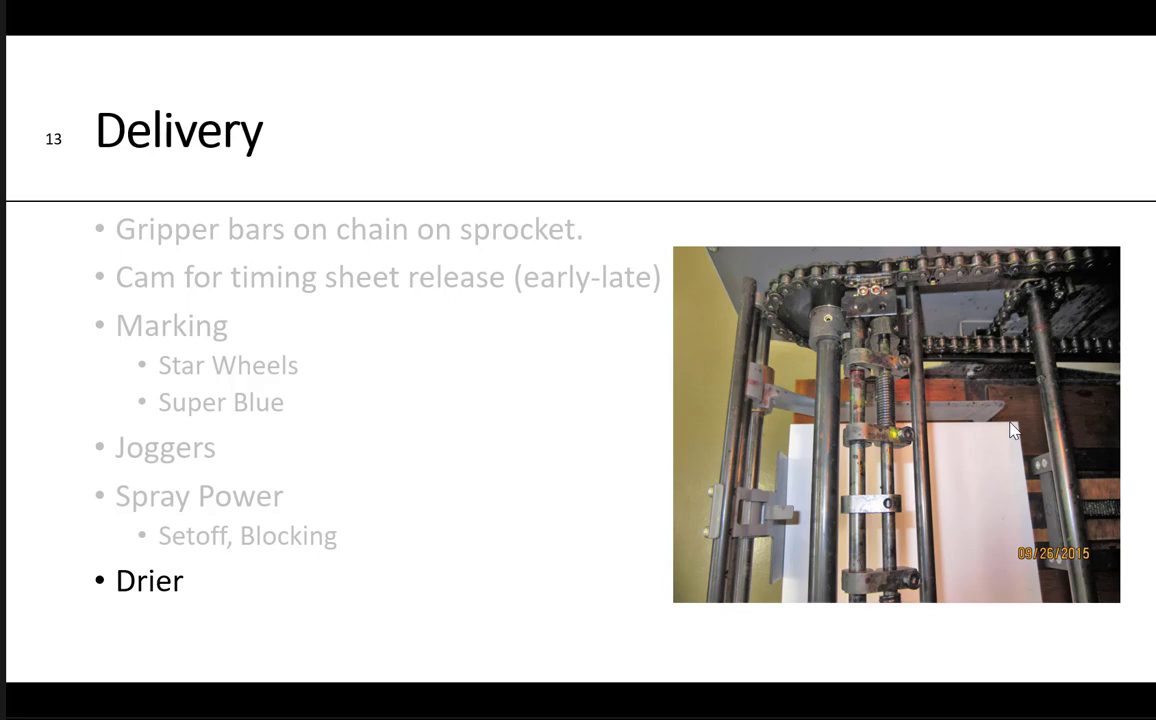
{"action": "key", "text": "Right"}
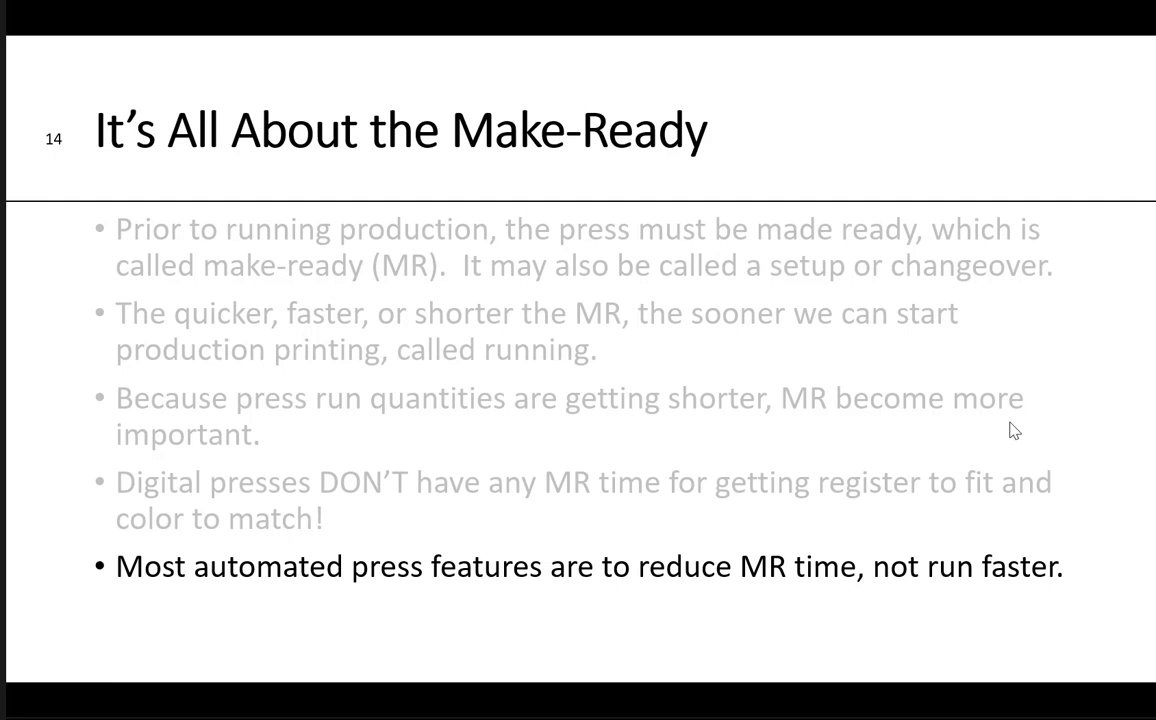
Advance past the Make-Ready slide to Press versus Duplicator.
{"action": "key", "text": "right"}
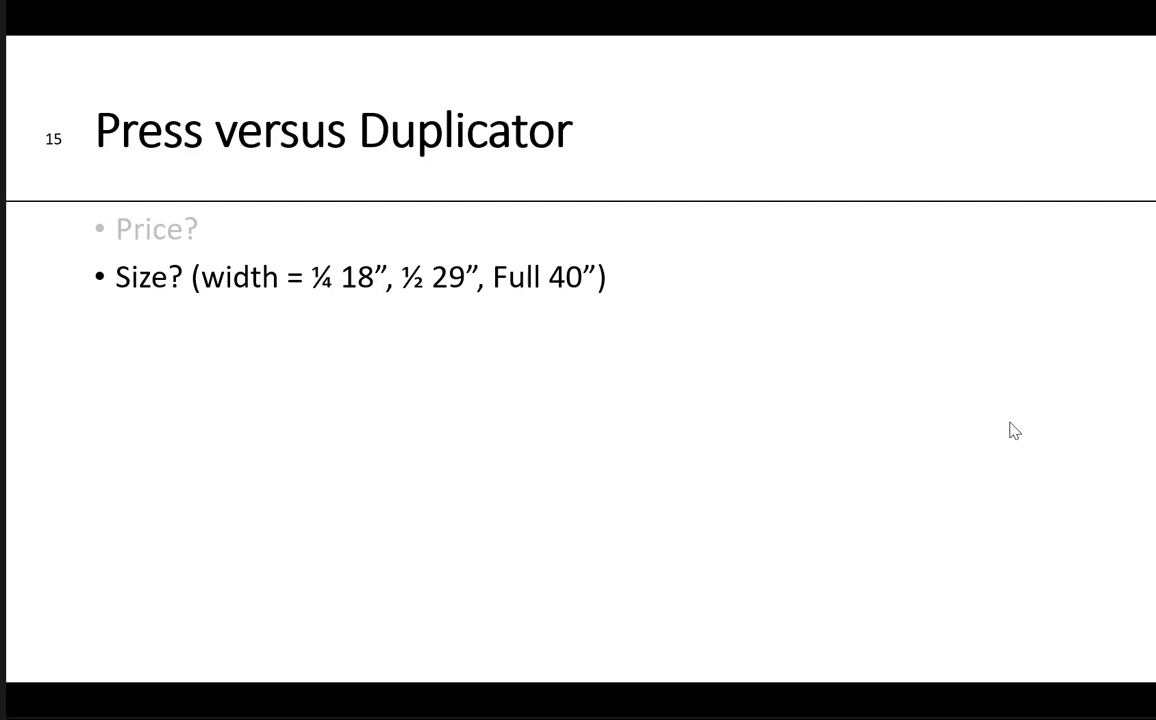
Reveal the next price and size comparison point on the Press versus Duplicator slide.
{"action": "key", "text": "right"}
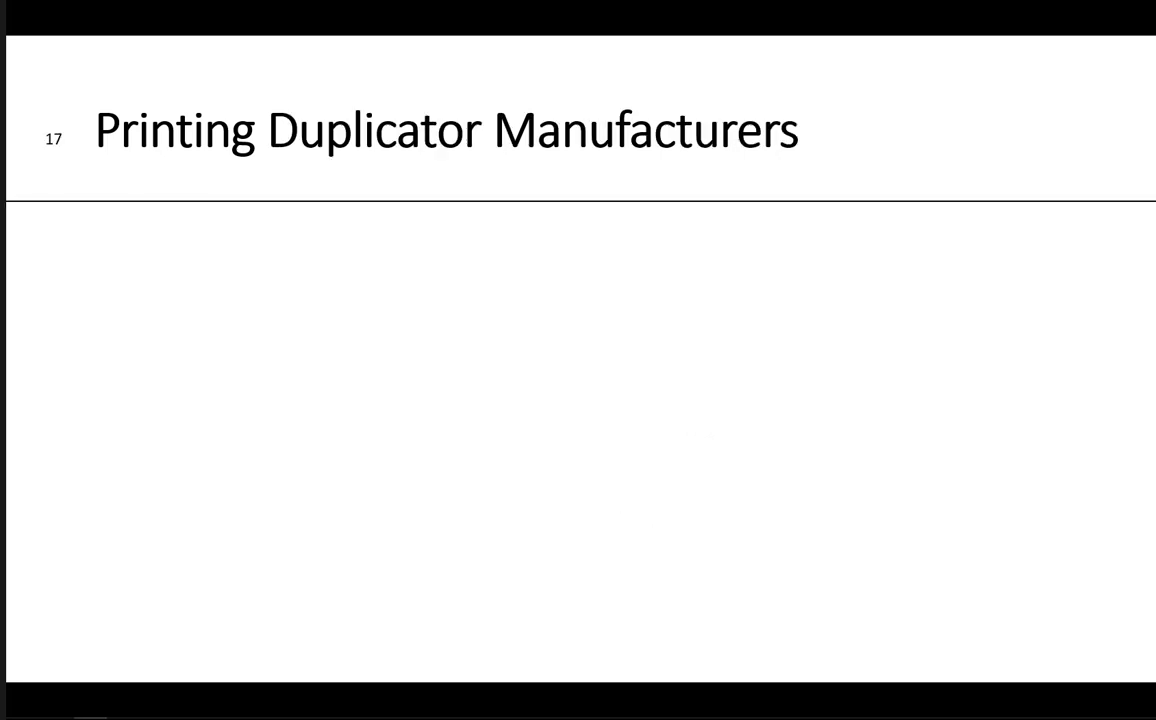
Advance so AB Dick (360), Itek and Ryobi appear on the Printing Duplicator Manufacturers slide.
{"action": "type", "text": "AB Dick (360"}
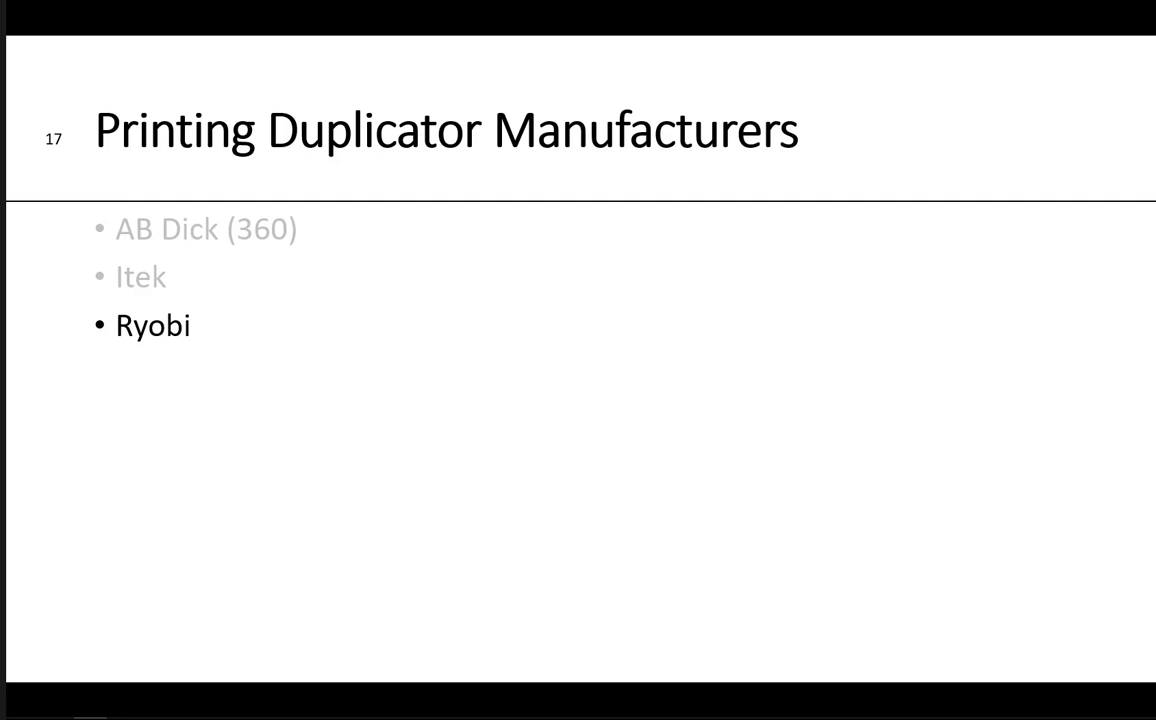
Reveal the Addressograph Multilith (1250) and ATF (American Type Foundry) – Chief – Davidson entries.
{"action": "key", "text": "right"}
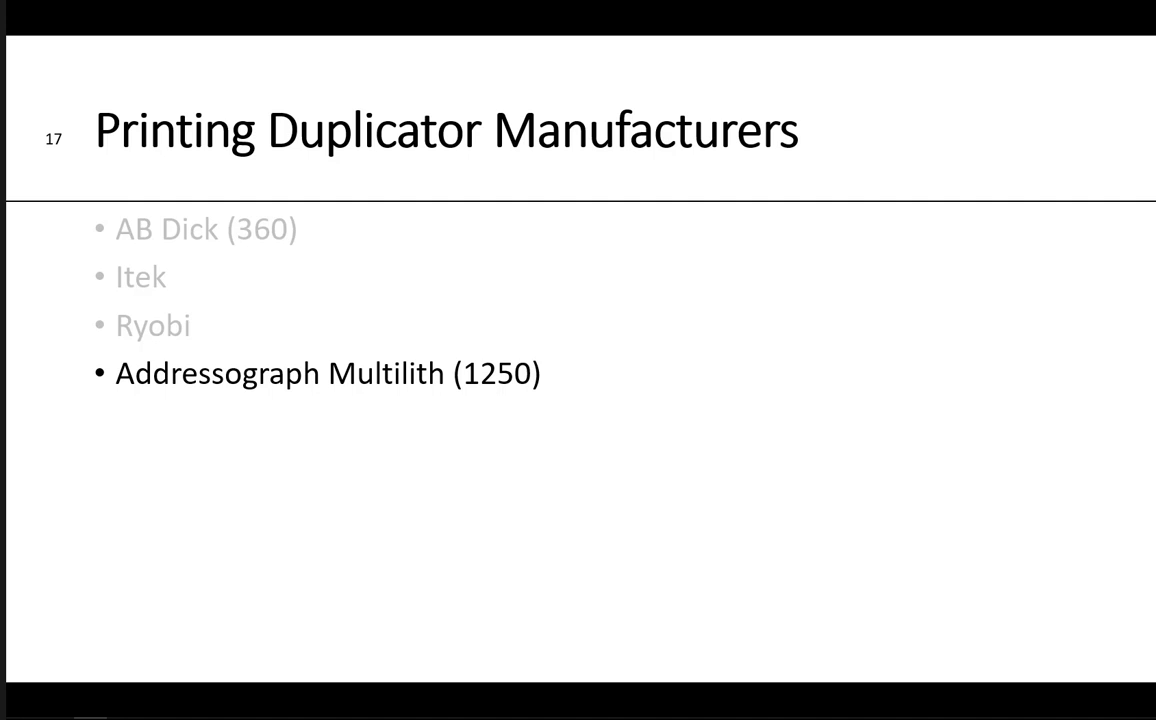
{"action": "key", "text": "Right"}
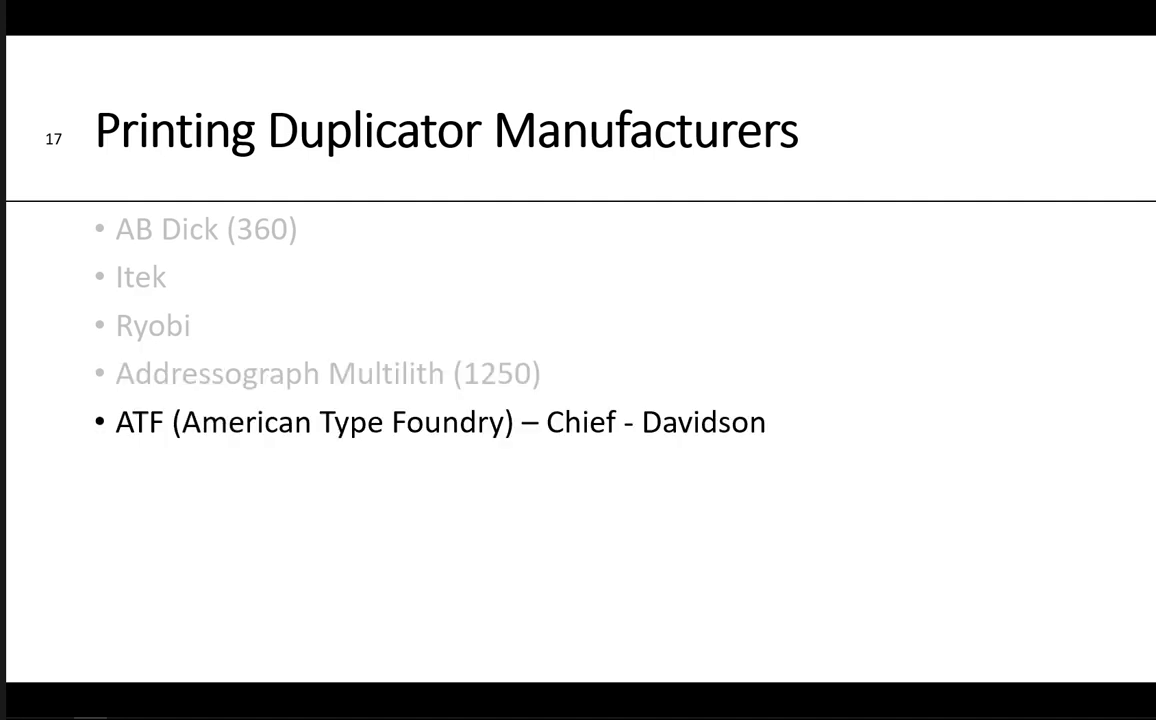